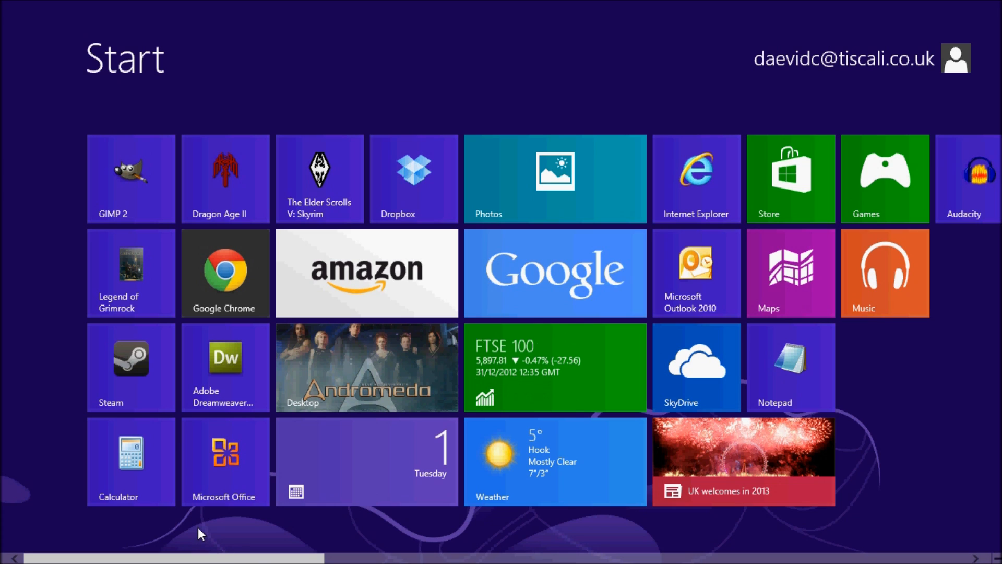
mouse_move(348, 381)
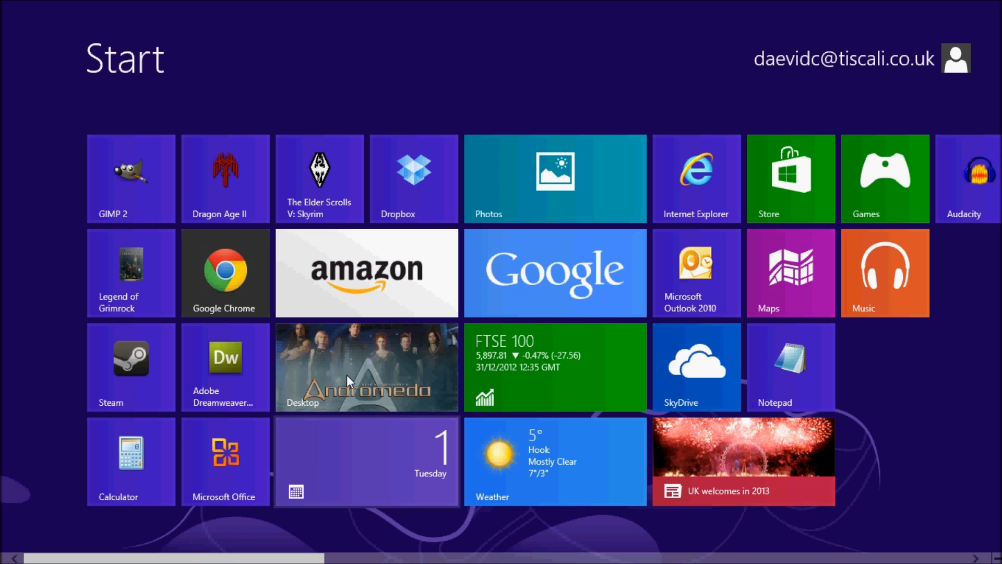
mouse_move(225, 367)
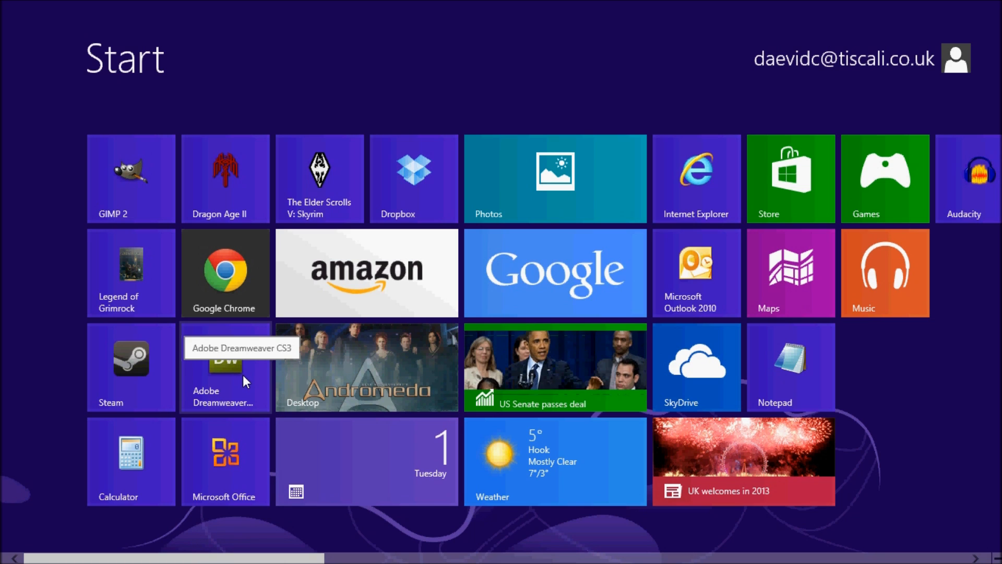
mouse_move(43, 314)
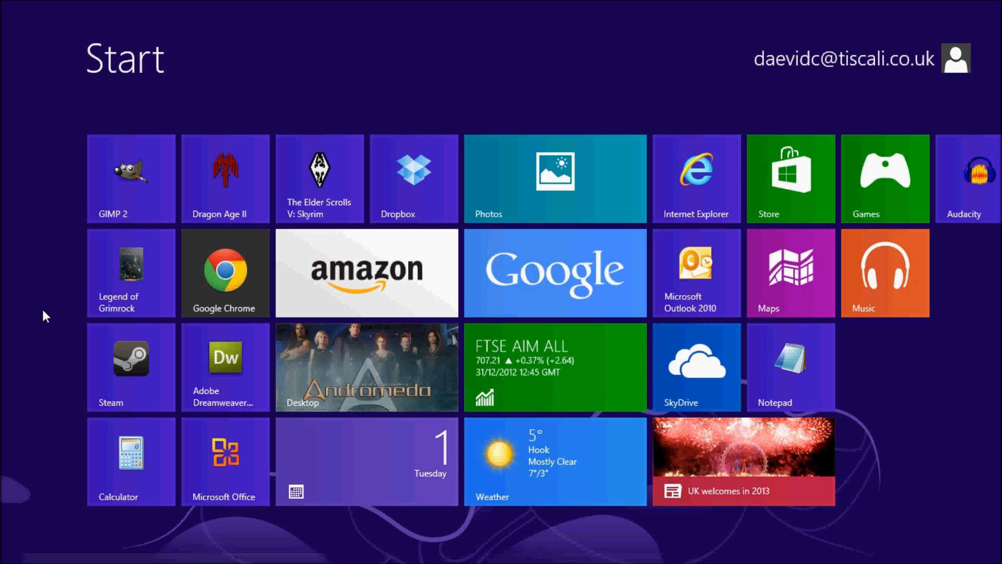
mouse_move(313, 202)
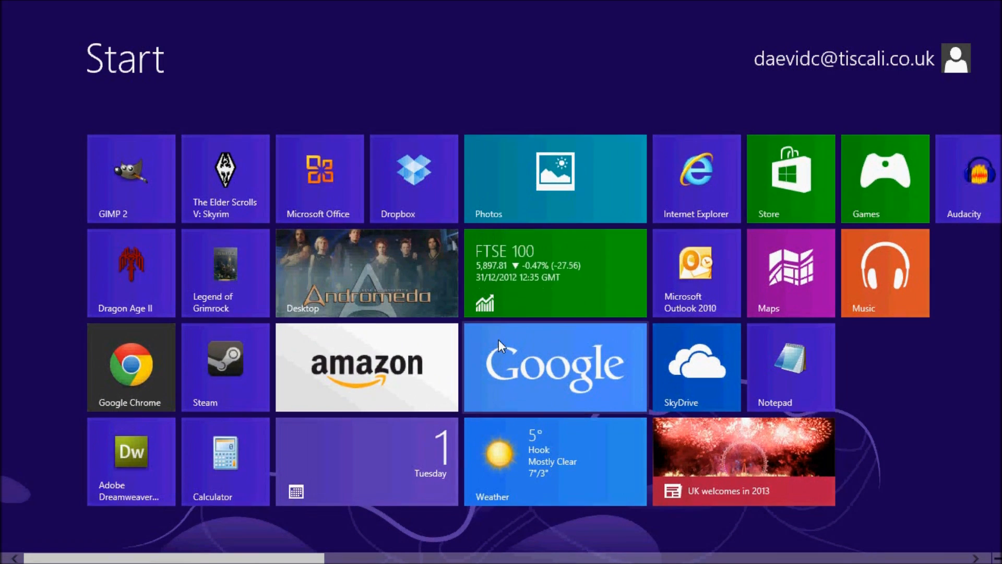
Step: Launch Xbox Music, glance at its Settings pane, then close it
click(885, 273)
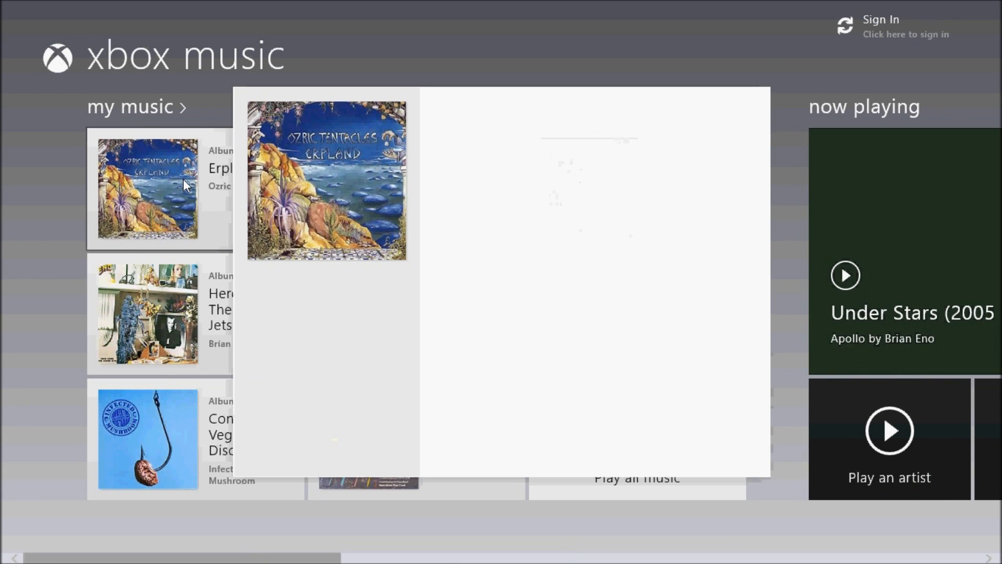
click(148, 190)
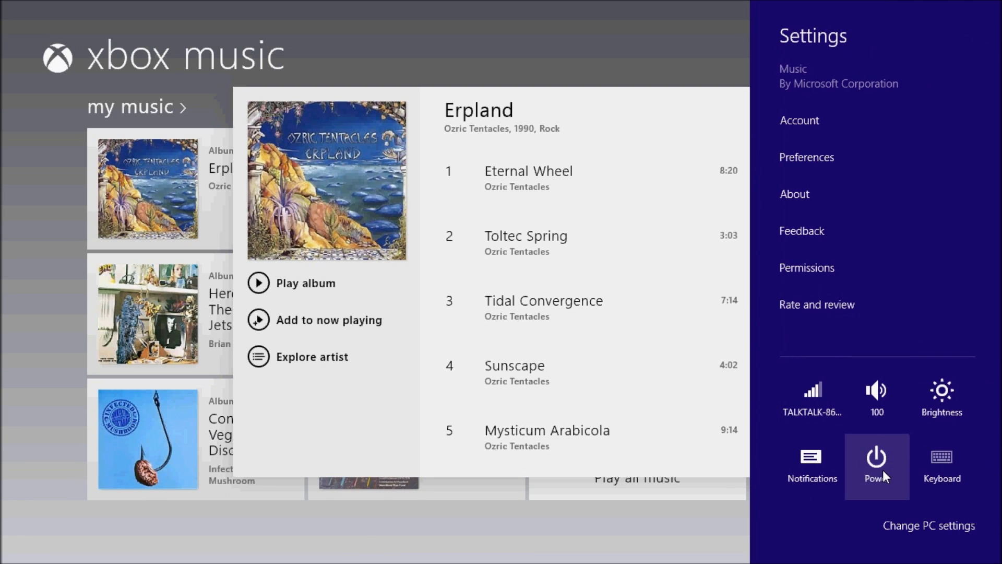
click(877, 391)
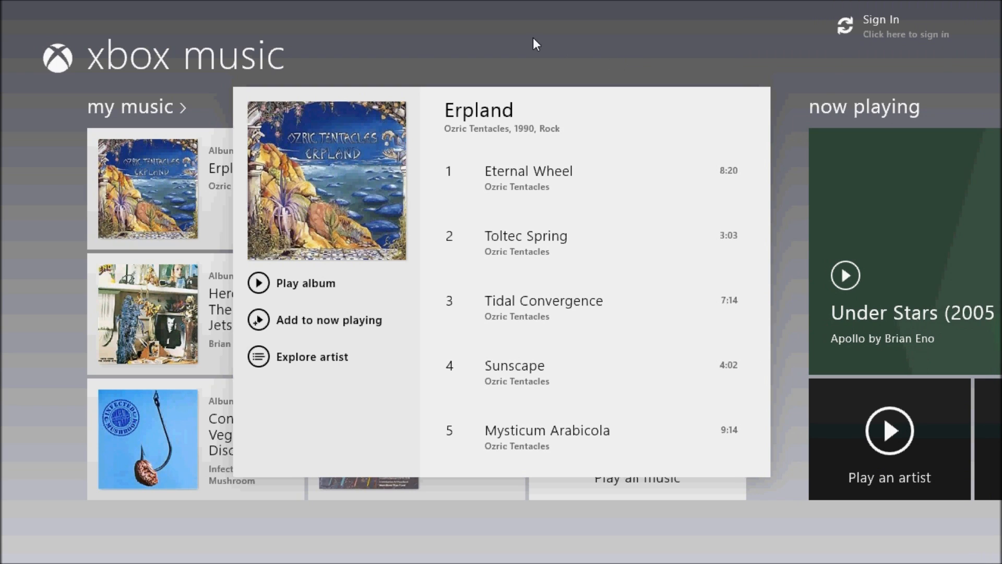
mouse_move(193, 295)
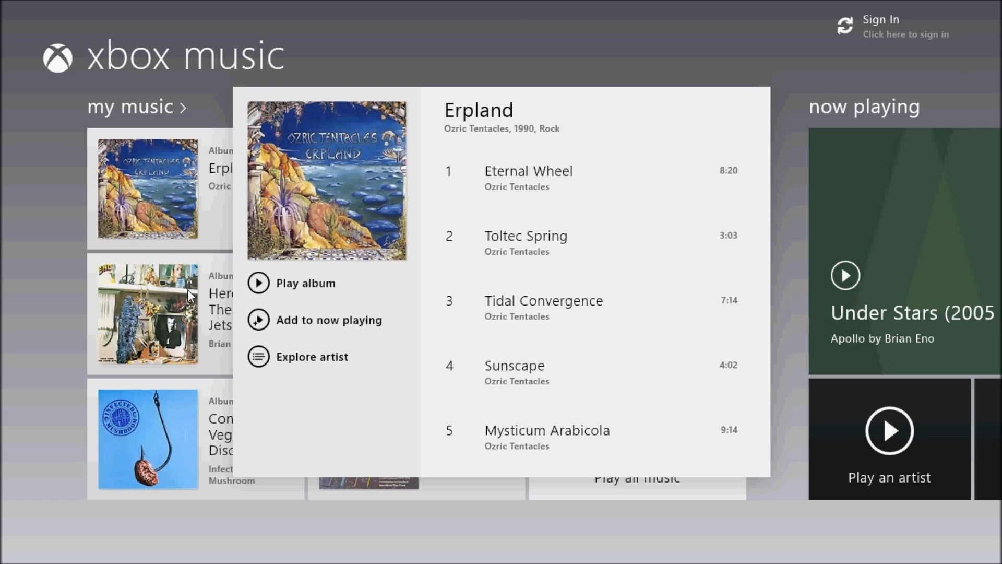
mouse_move(114, 465)
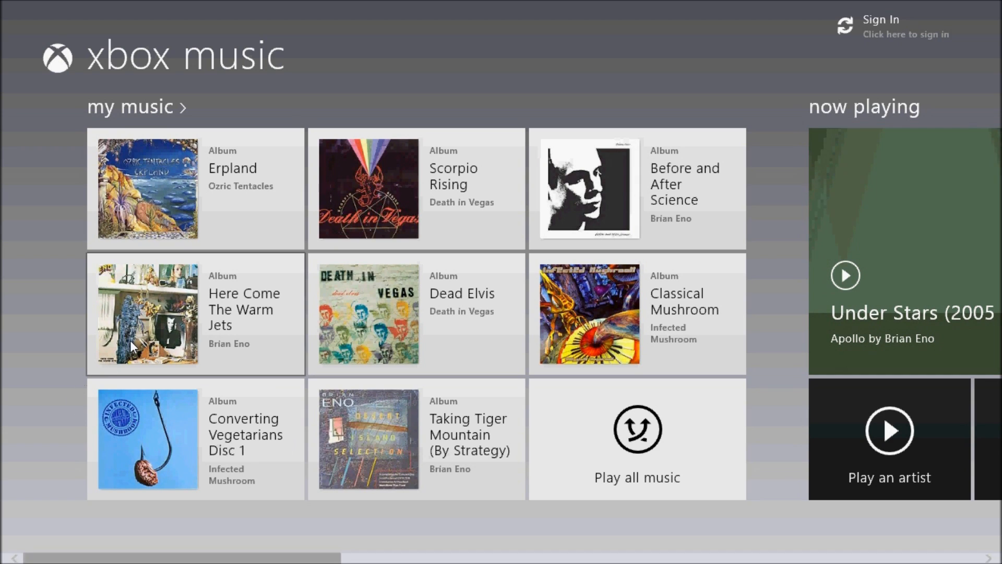
mouse_move(70, 182)
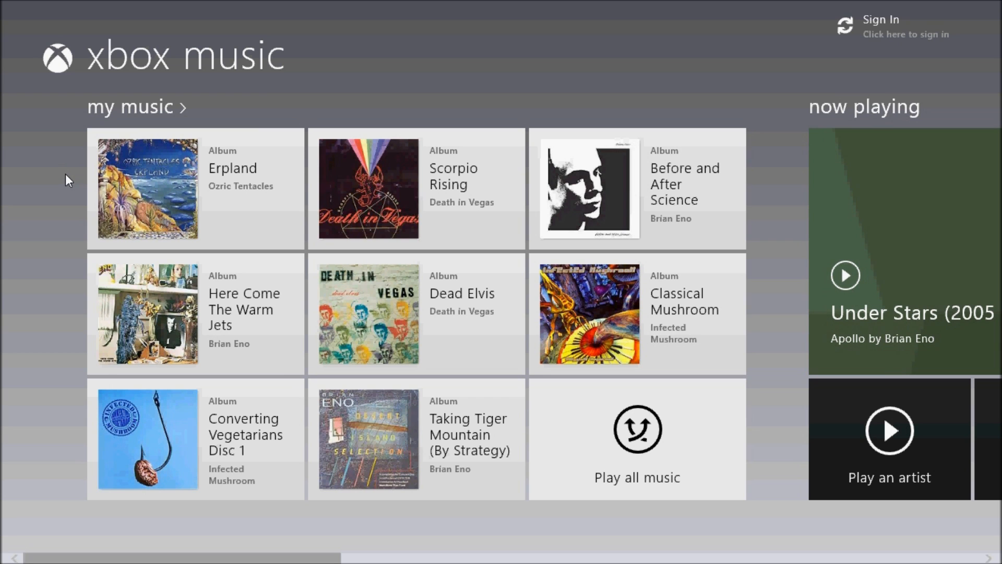
Step: Return to the Start screen and switch to the desktop
key(Super)
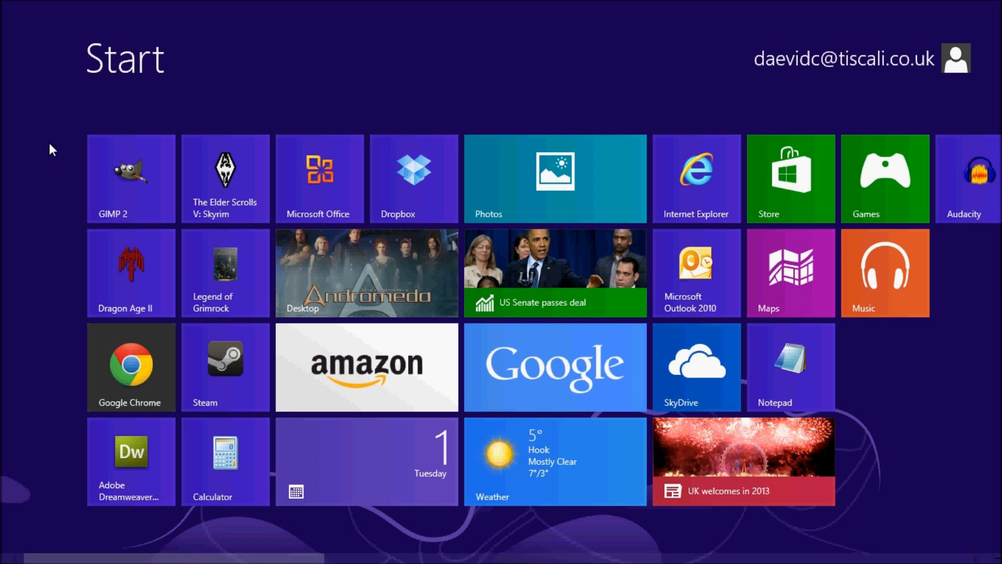
click(965, 178)
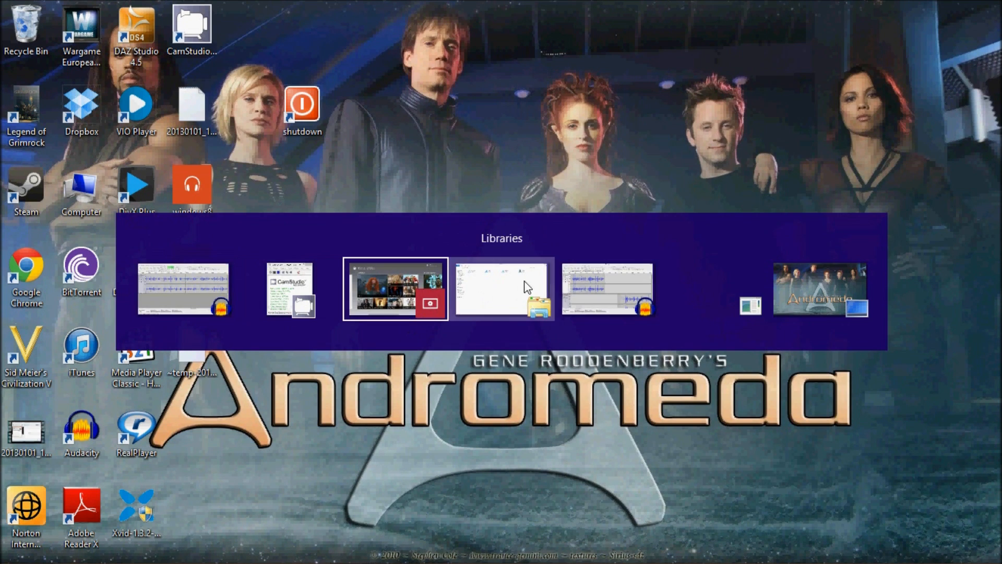
click(395, 288)
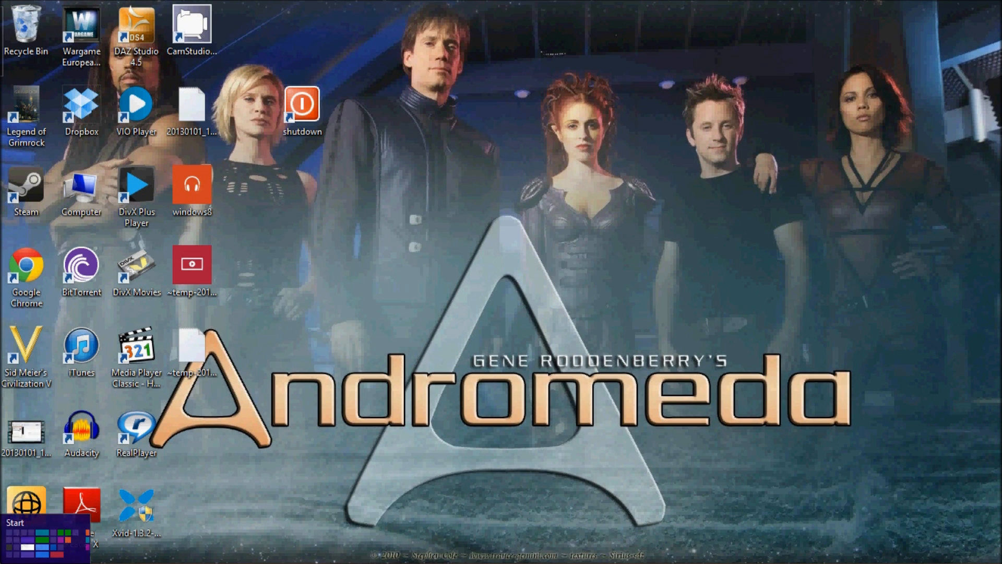
click(26, 522)
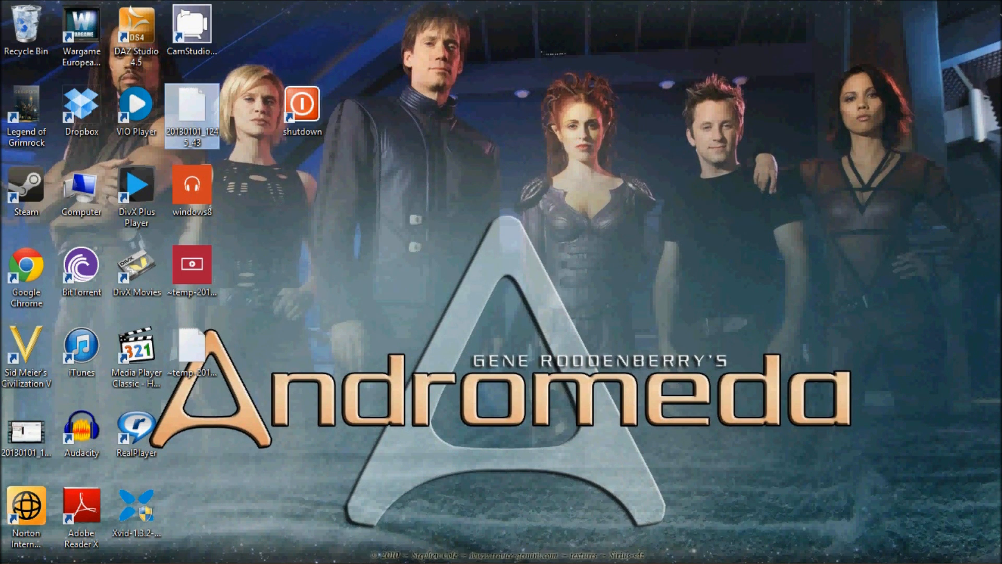
mouse_move(972, 435)
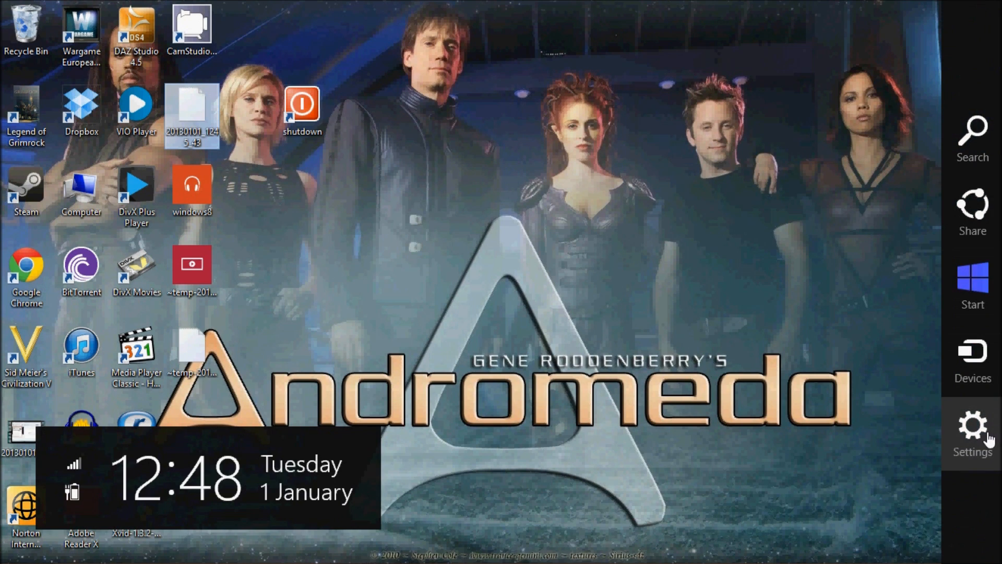
Step: View the Sleep, Shut down and Restart power choices, then dismiss them unchosen
click(972, 435)
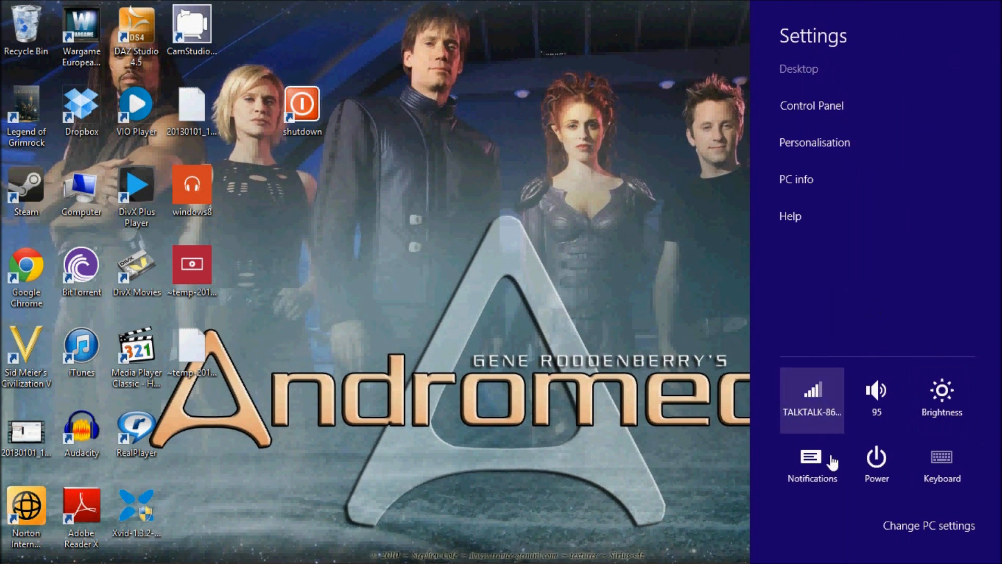
mouse_move(876, 466)
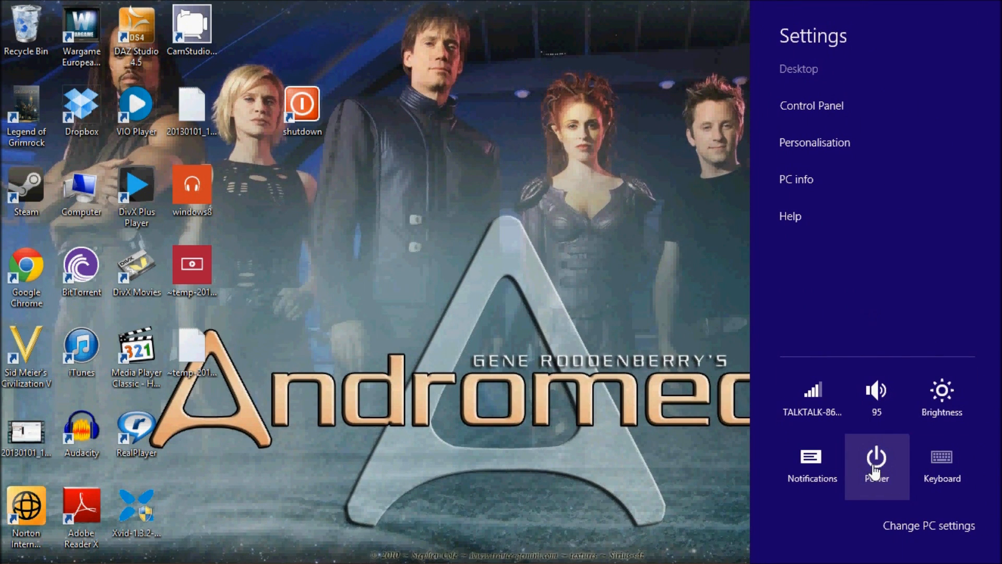
click(877, 460)
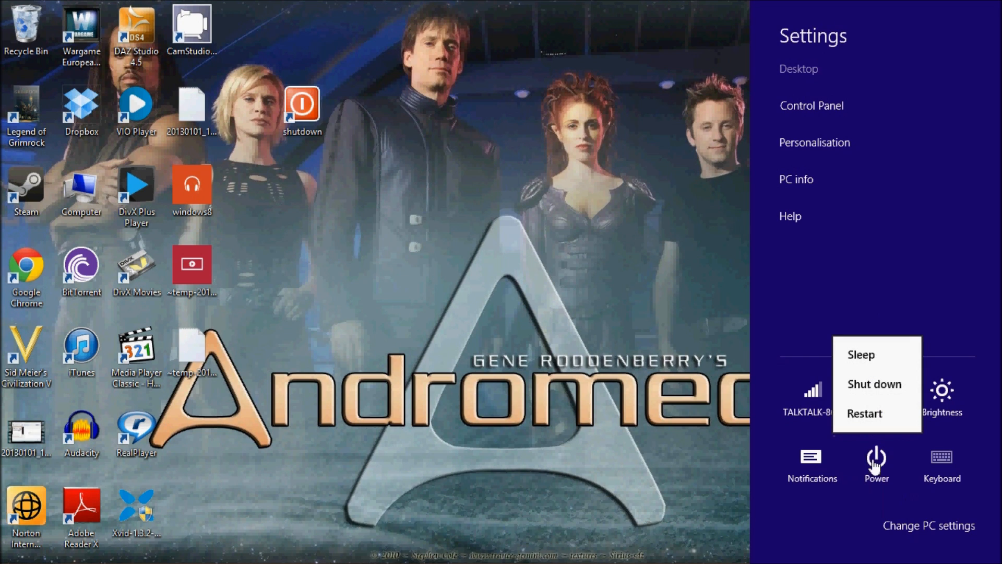
click(394, 256)
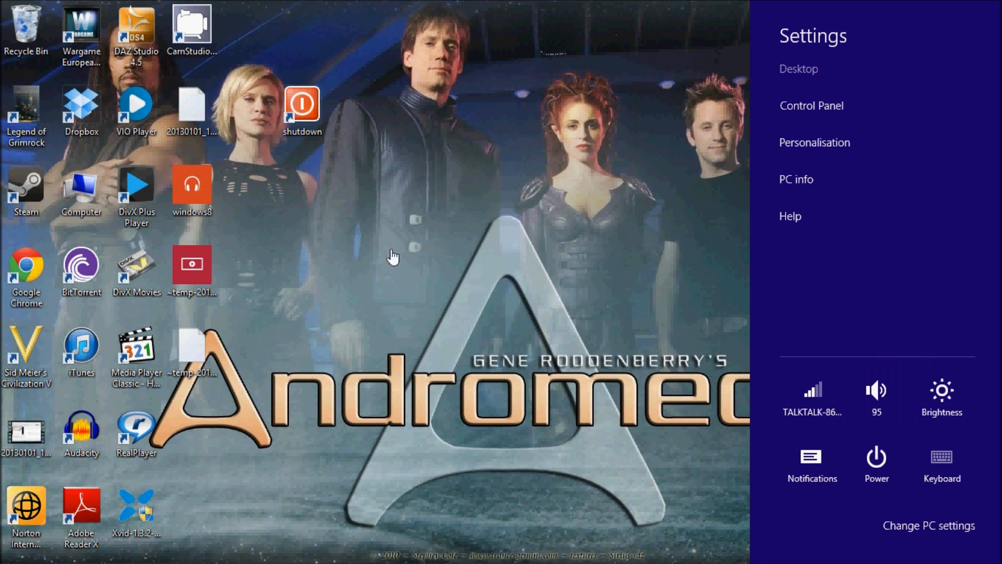
mouse_move(434, 156)
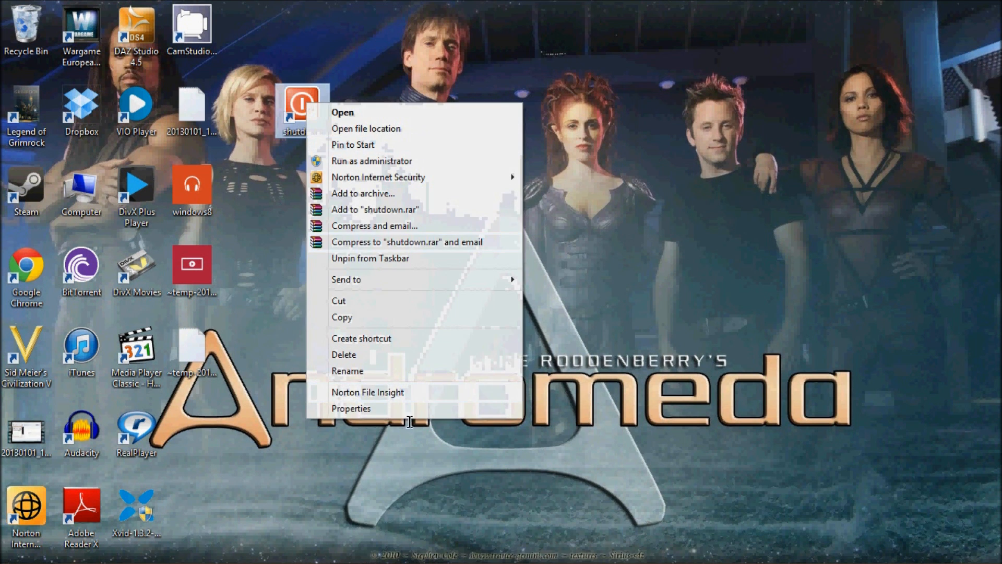
Step: Inspect the shutdown shortcut's Properties, cancel without changes, and return to Start
click(351, 408)
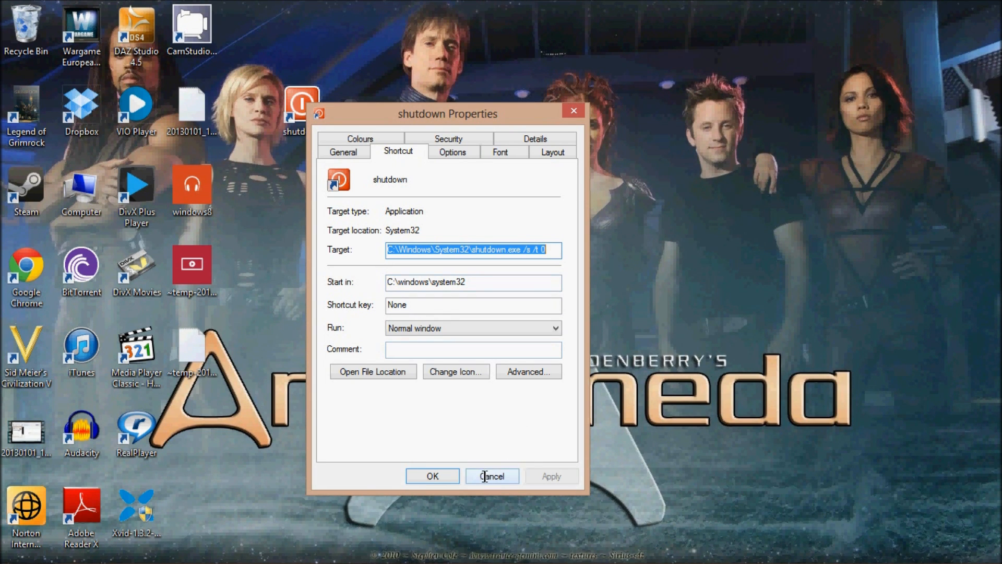
click(491, 476)
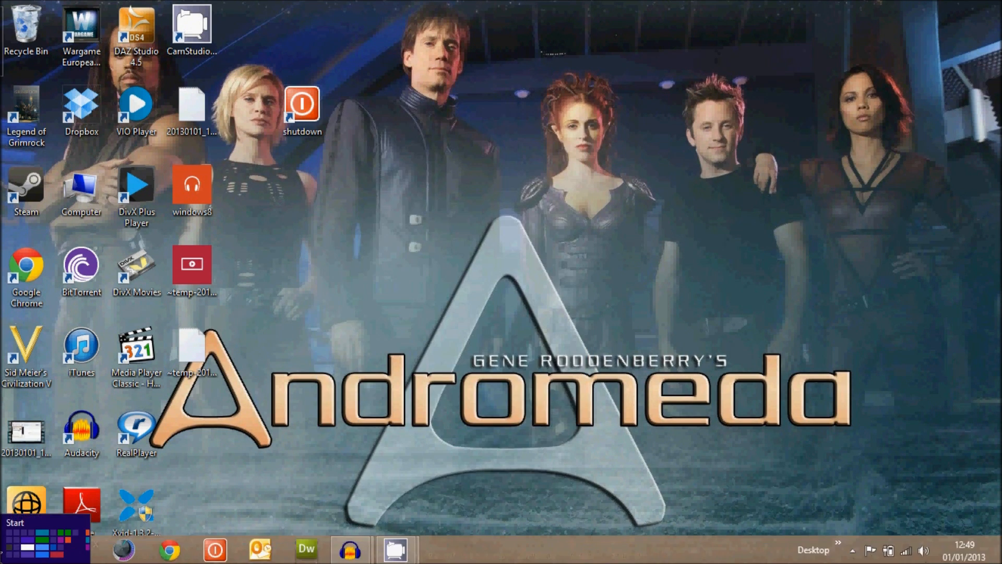
click(25, 517)
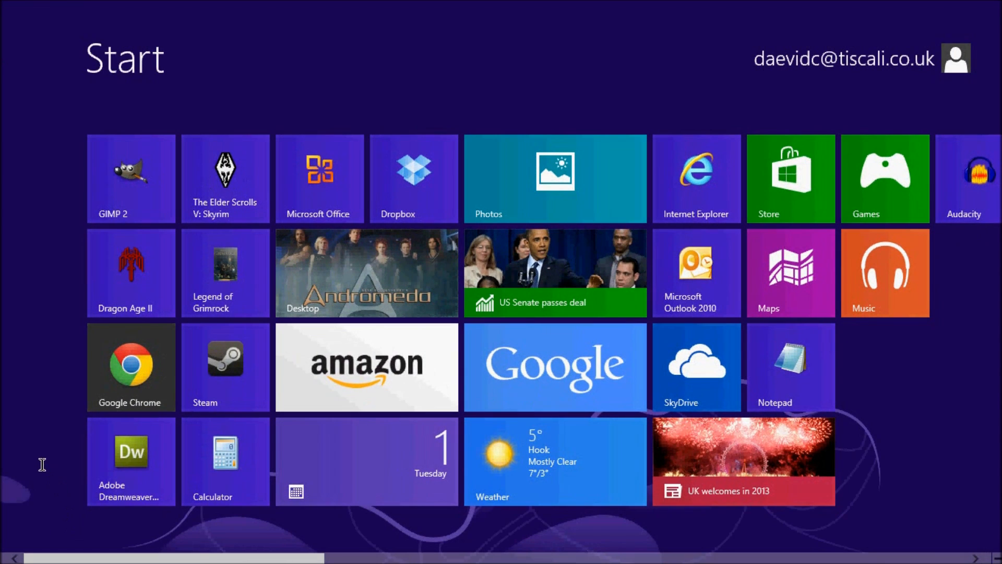